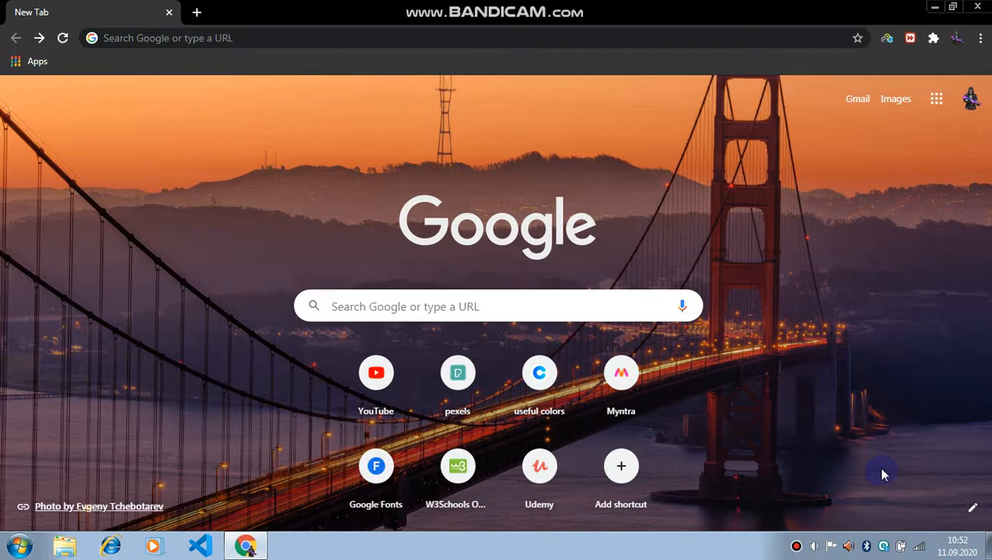
mouse_move(653, 169)
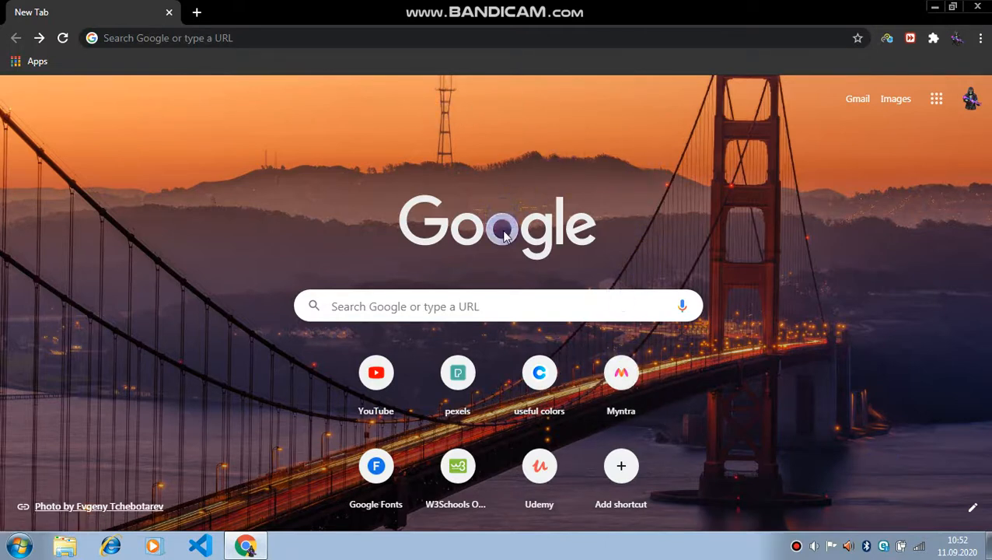
mouse_move(482, 292)
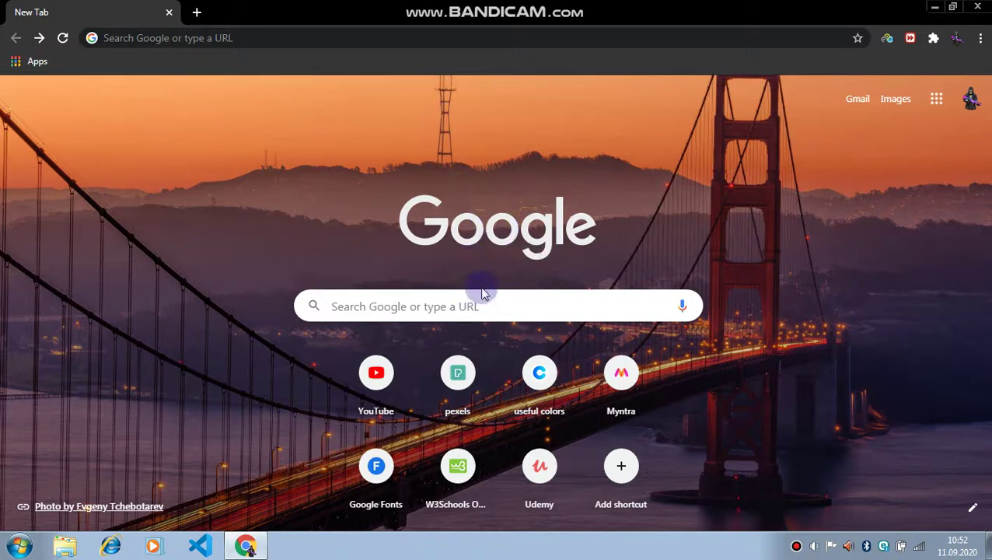
Step: Activate the Google search box on Chrome's New Tab page
left_click(498, 305)
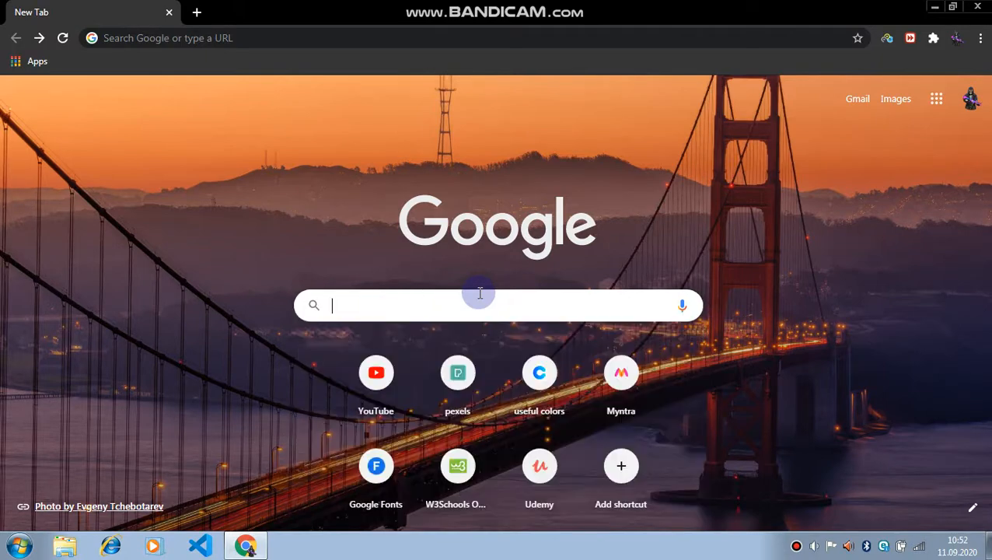
Step: Search Google for 'download minecraft' and choose the minecraft.net 'Already Own Minecraft?' result
type("don")
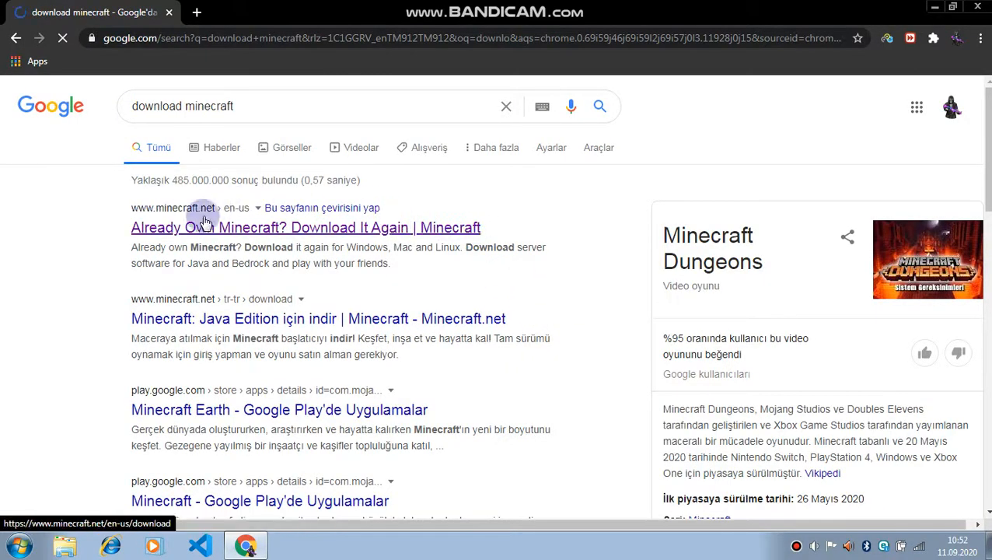
left_click(305, 227)
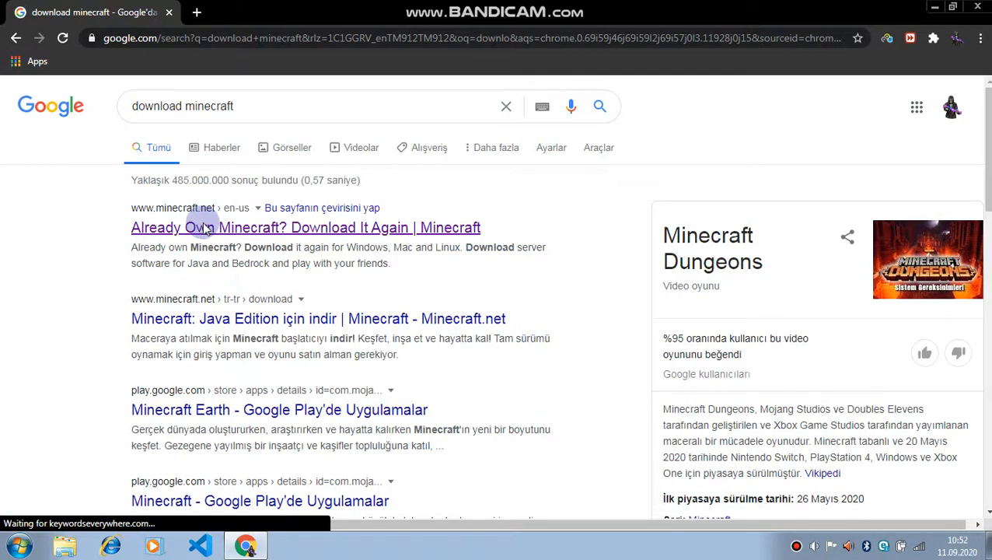
mouse_move(114, 306)
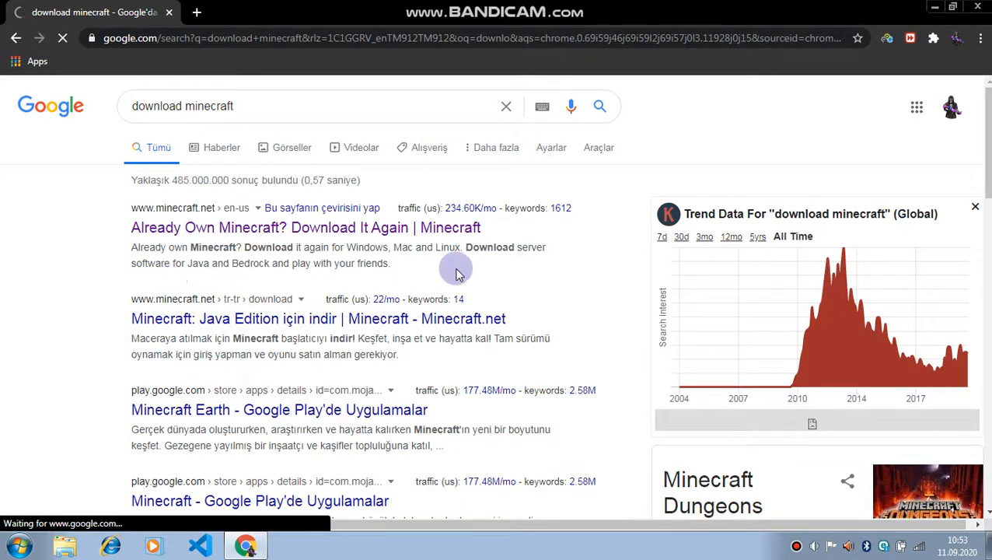
Step: Land on minecraft.net/en-us/download, checking the Minecraft logo link's context menu and dismissing it
left_click(304, 227)
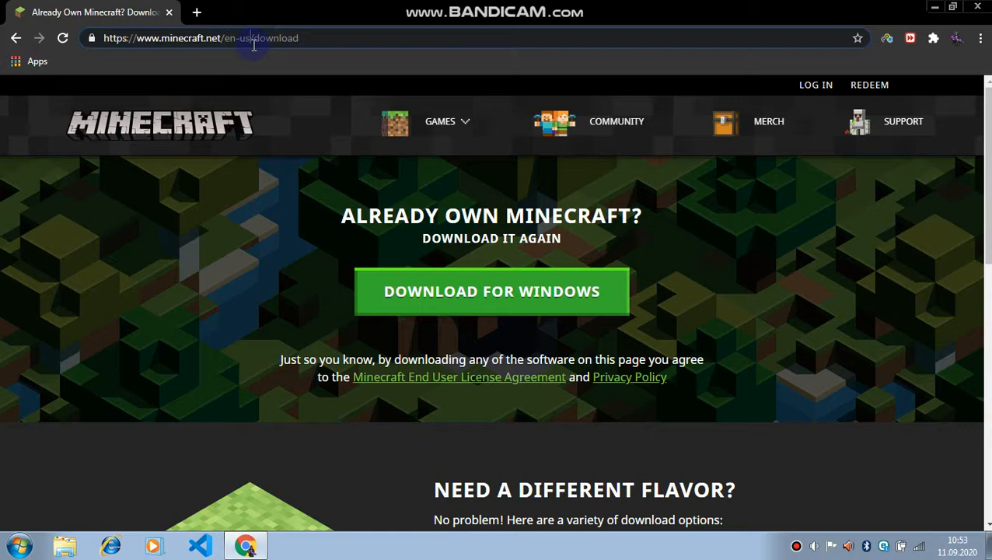
mouse_move(474, 245)
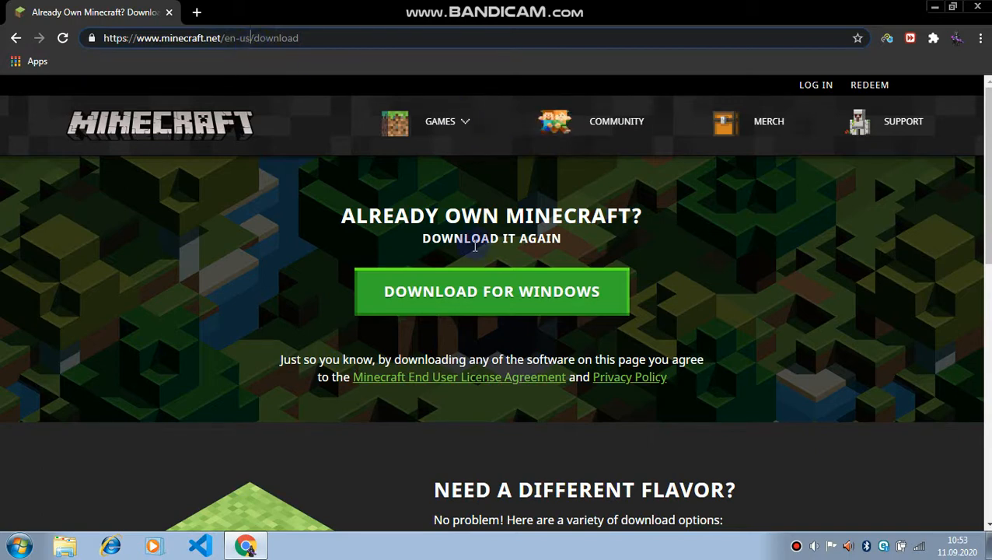
left_click(439, 121)
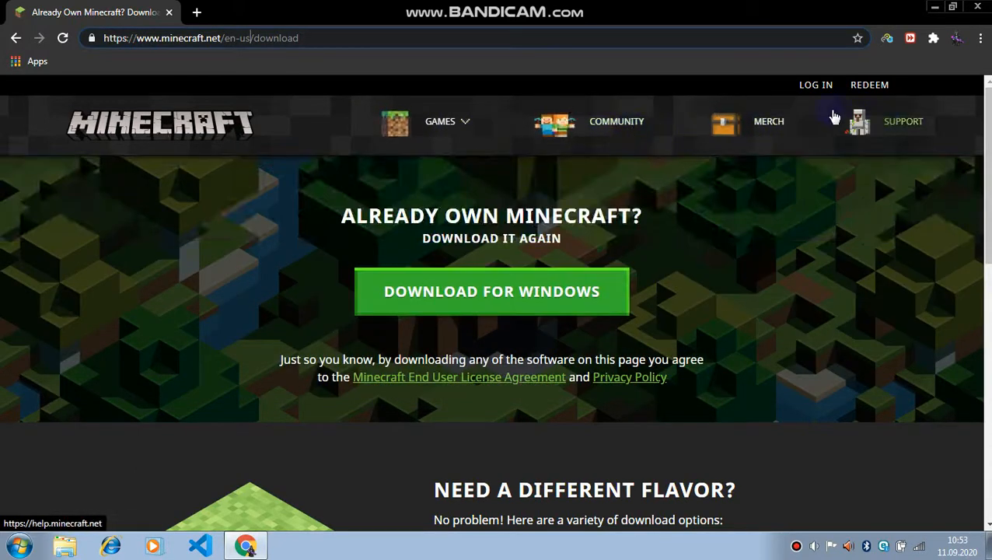
mouse_move(554, 121)
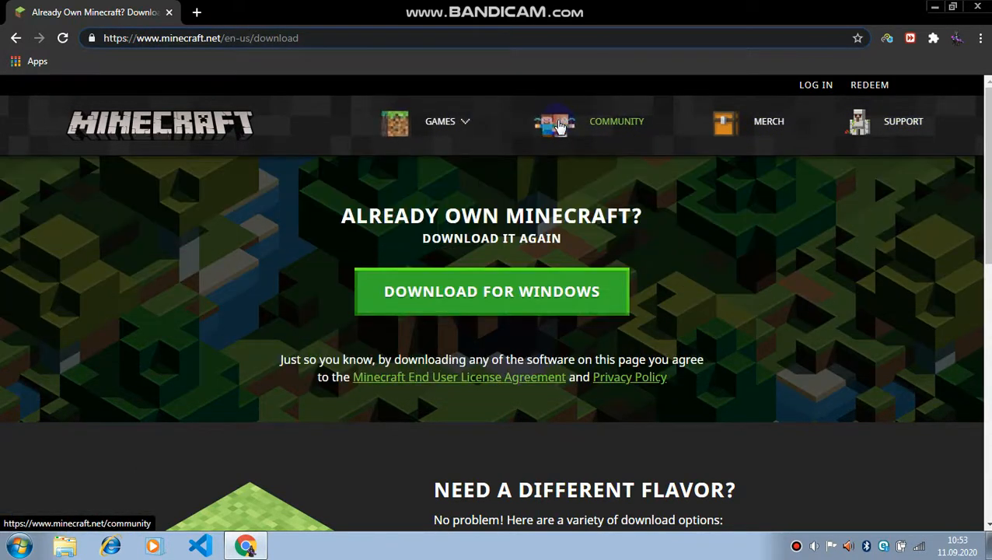
right_click(147, 124)
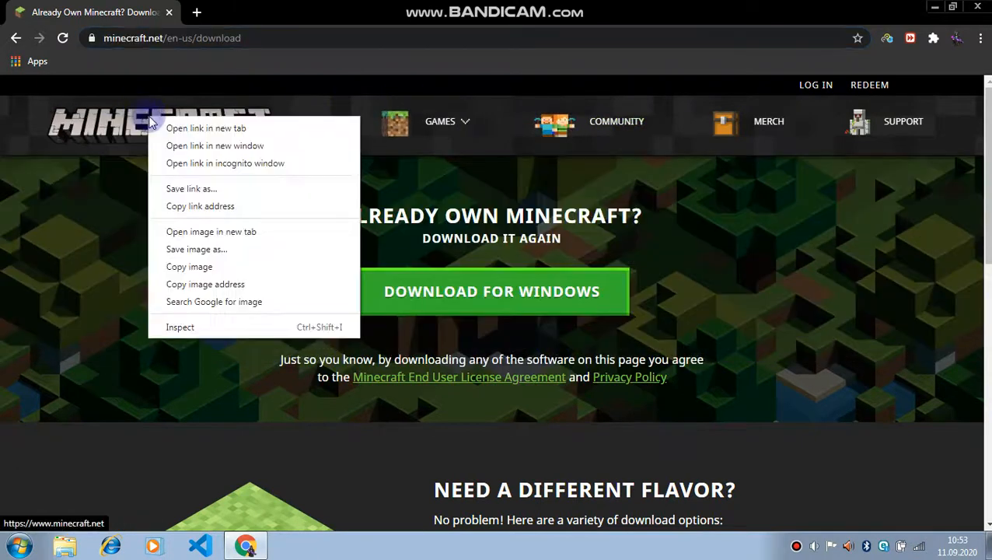
left_click(88, 220)
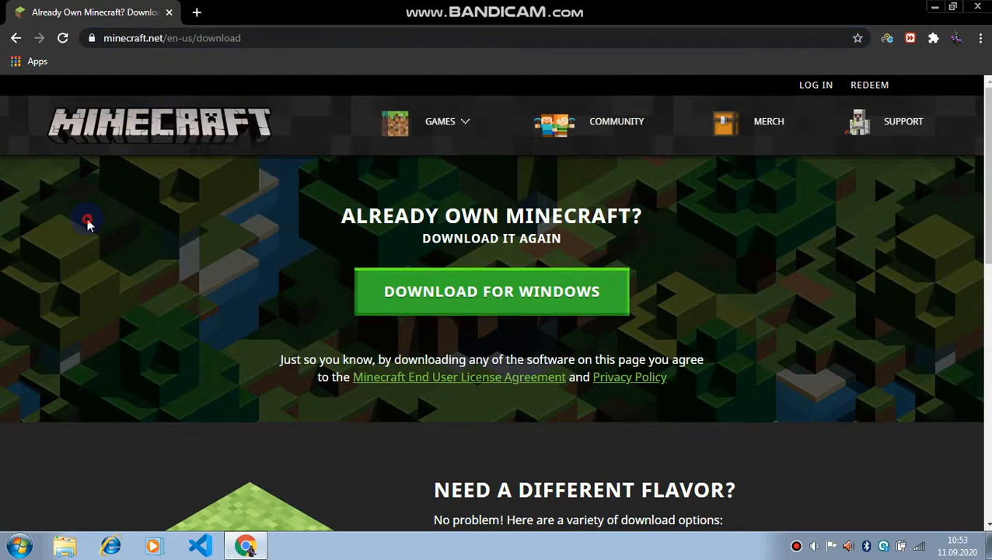
left_click(439, 122)
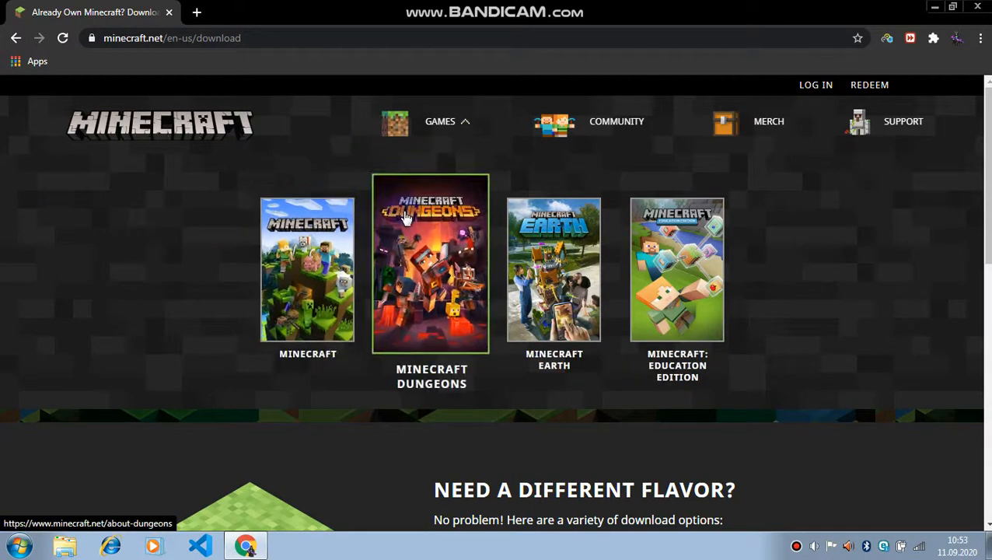
mouse_move(514, 218)
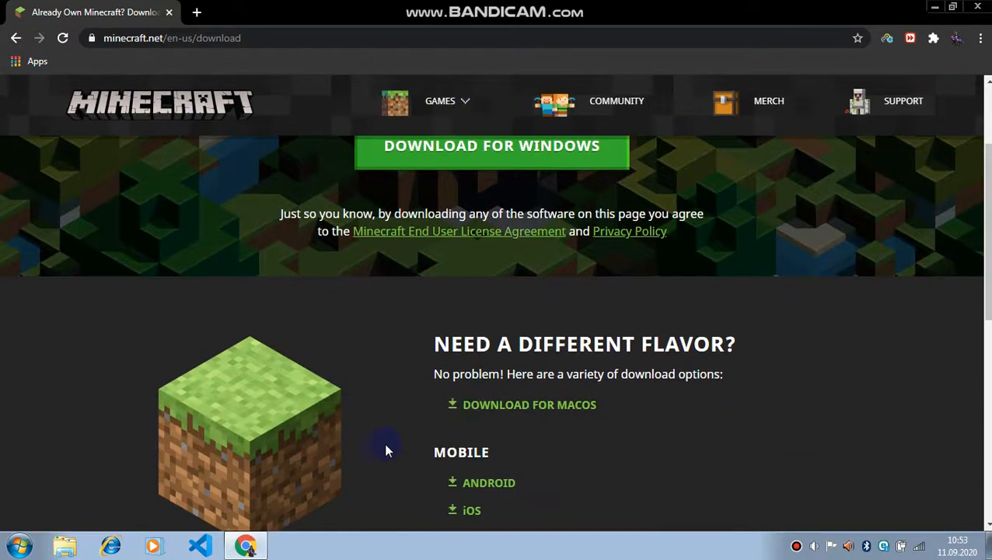
scroll("down", 3)
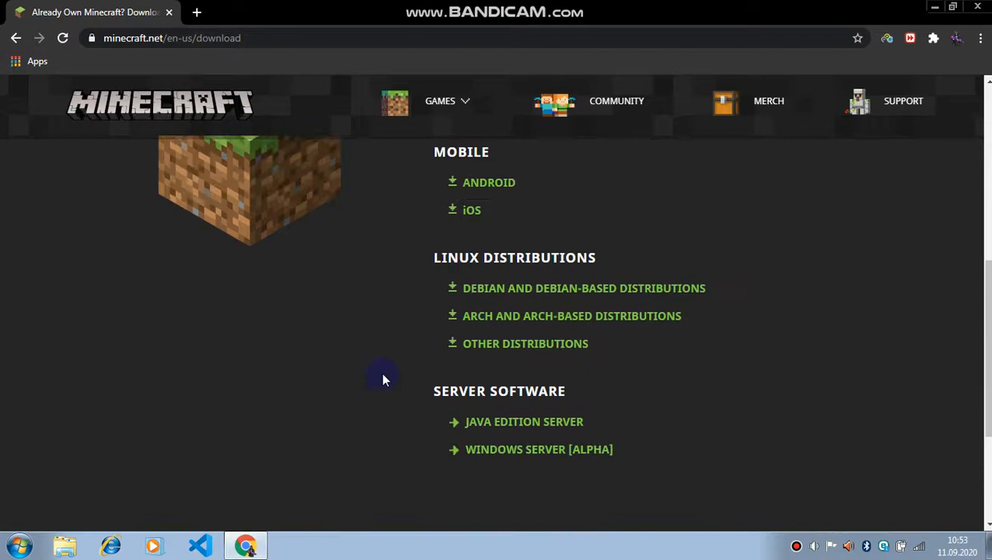
scroll("up", 3)
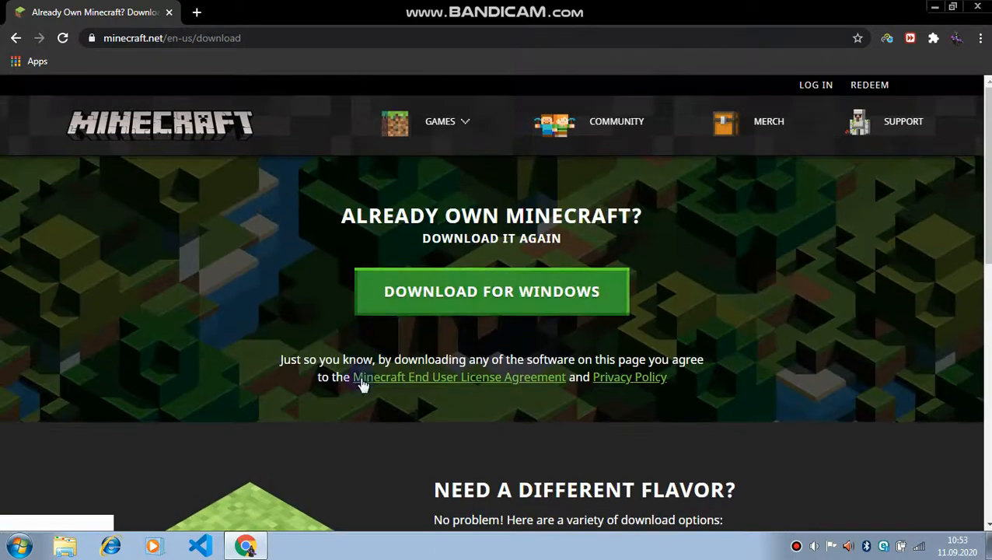
mouse_move(375, 266)
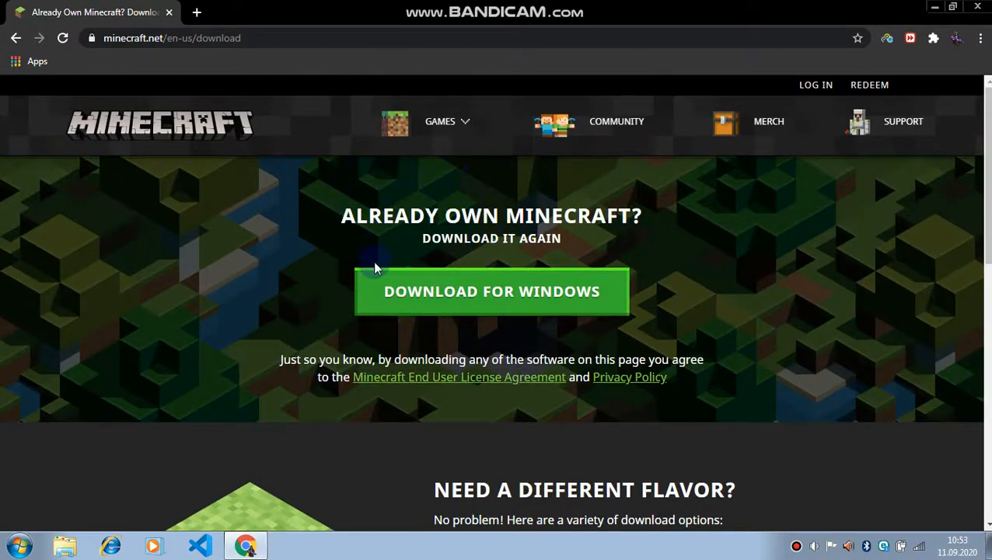
scroll("down", 3)
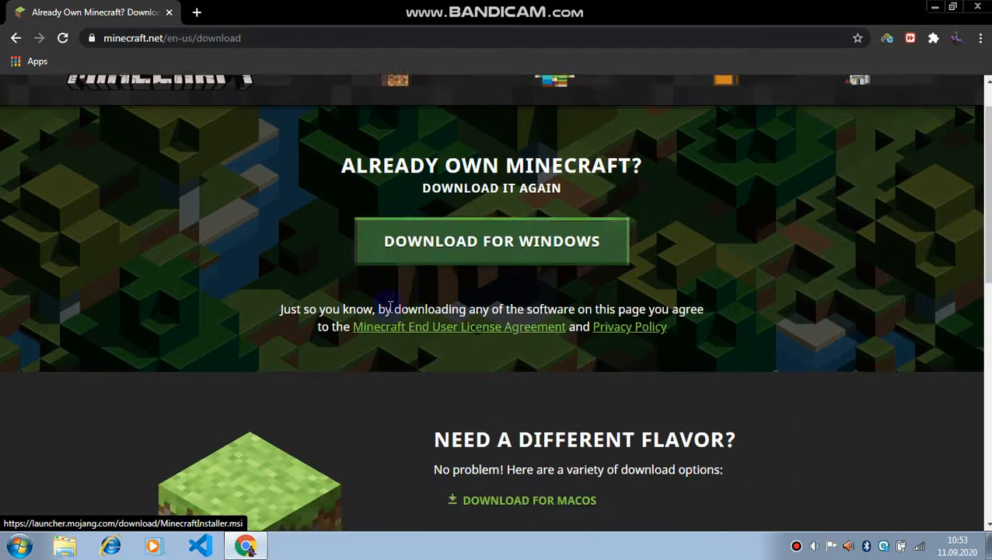
scroll("down", 3)
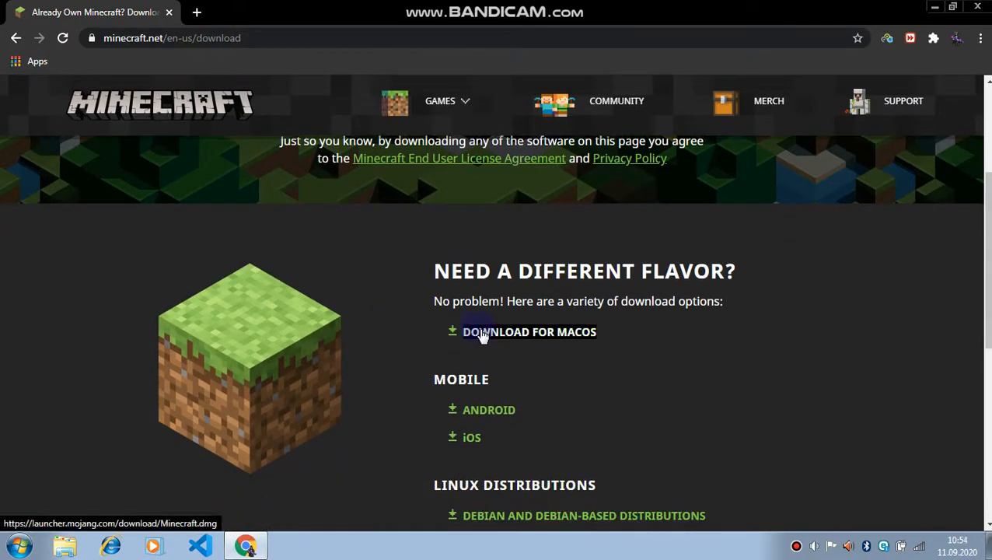
scroll("down", 3)
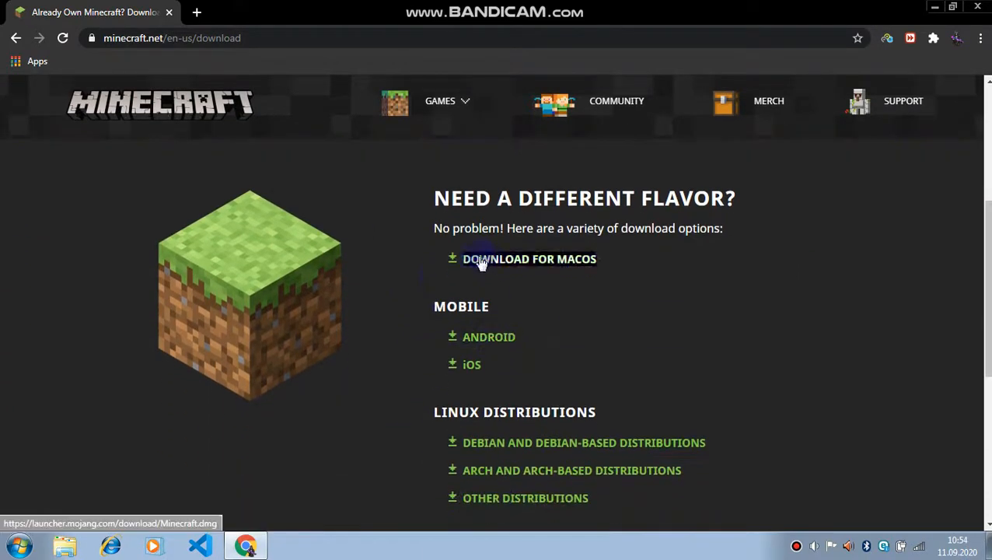
mouse_move(472, 345)
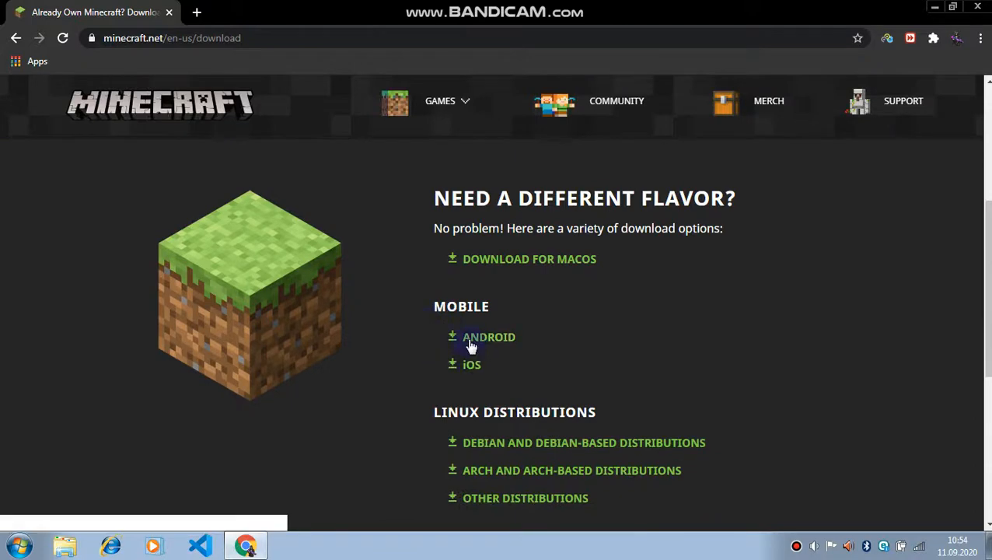
mouse_move(516, 302)
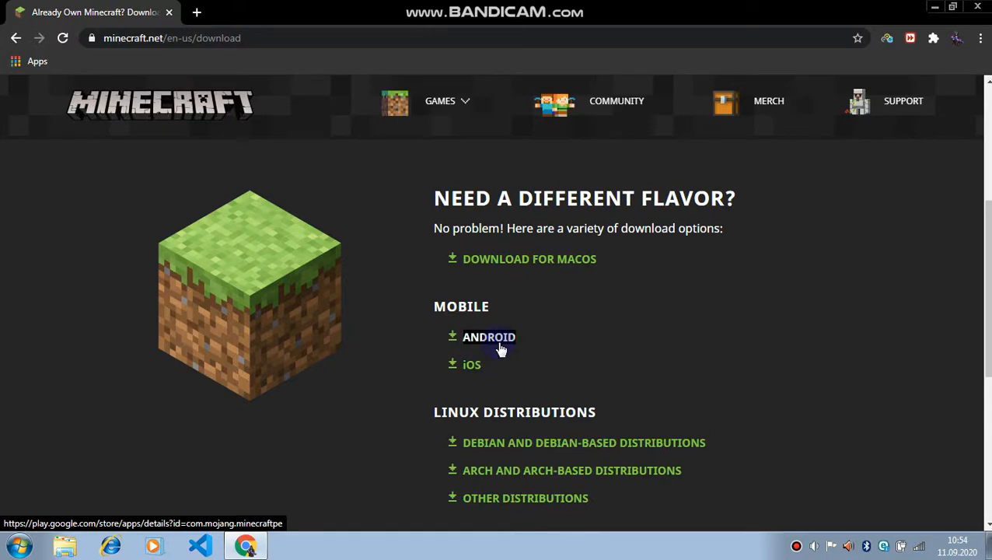
scroll("up", 3)
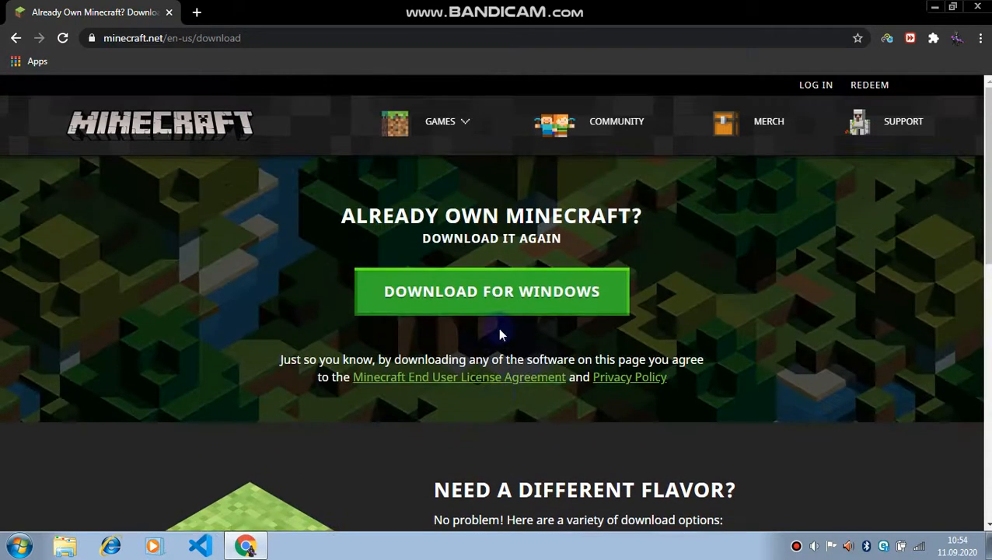
mouse_move(386, 321)
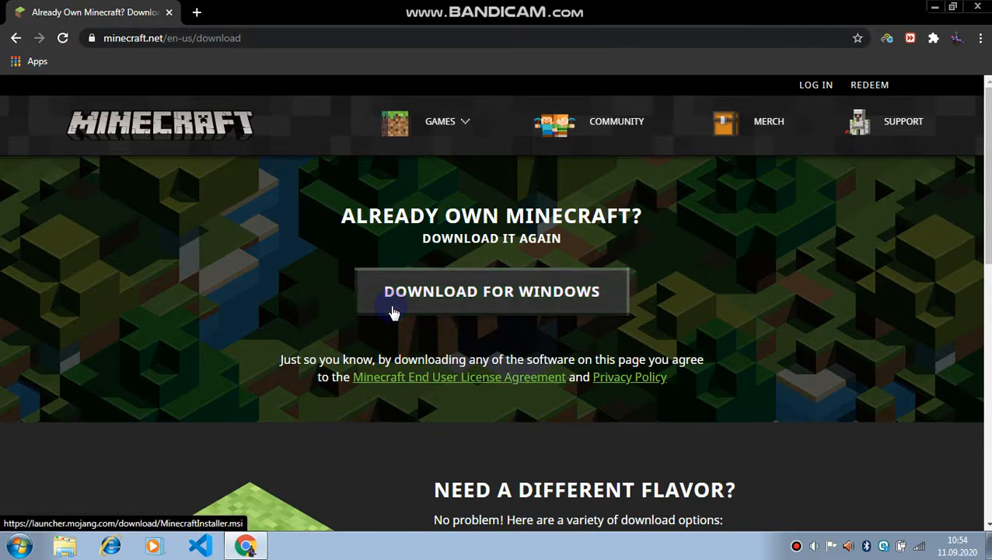
mouse_move(416, 314)
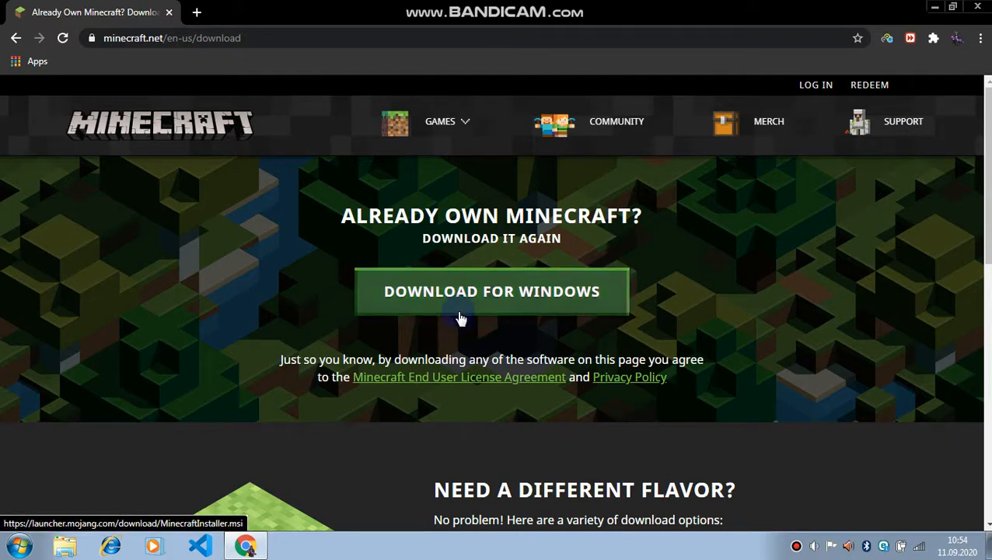
Step: Download MinecraftInstaller.msi for Windows, remove the Pexels video download entry, and keep the installer despite the warning
left_click(491, 290)
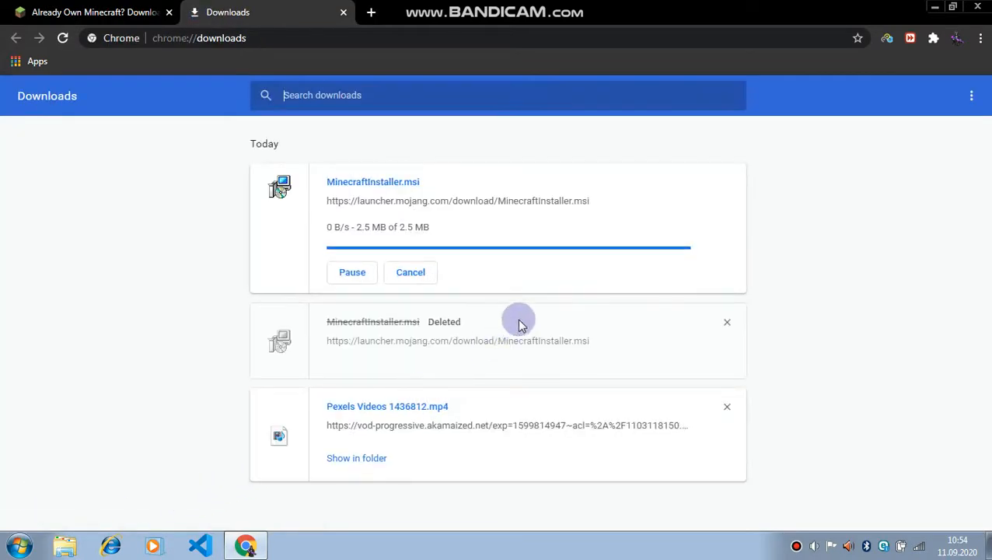
mouse_move(708, 412)
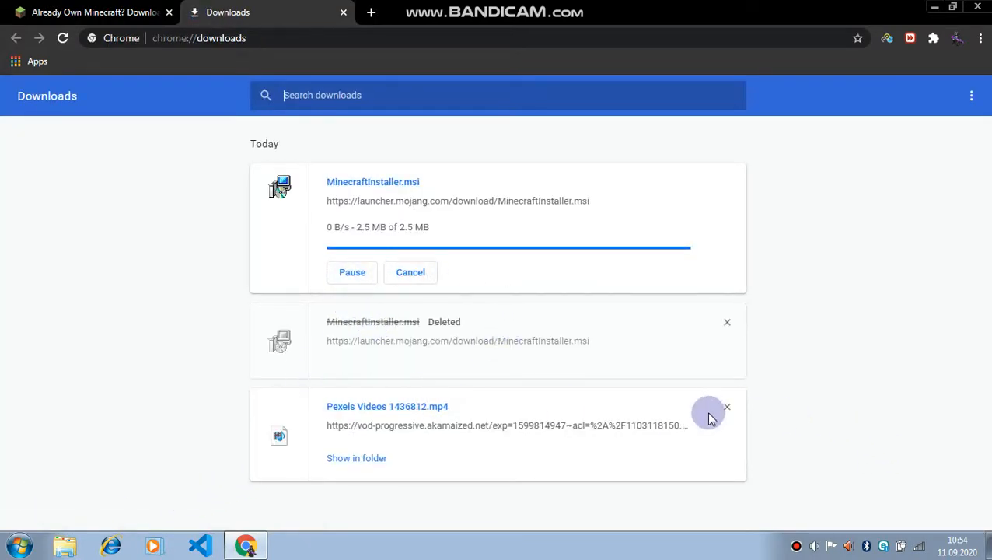
left_click(727, 406)
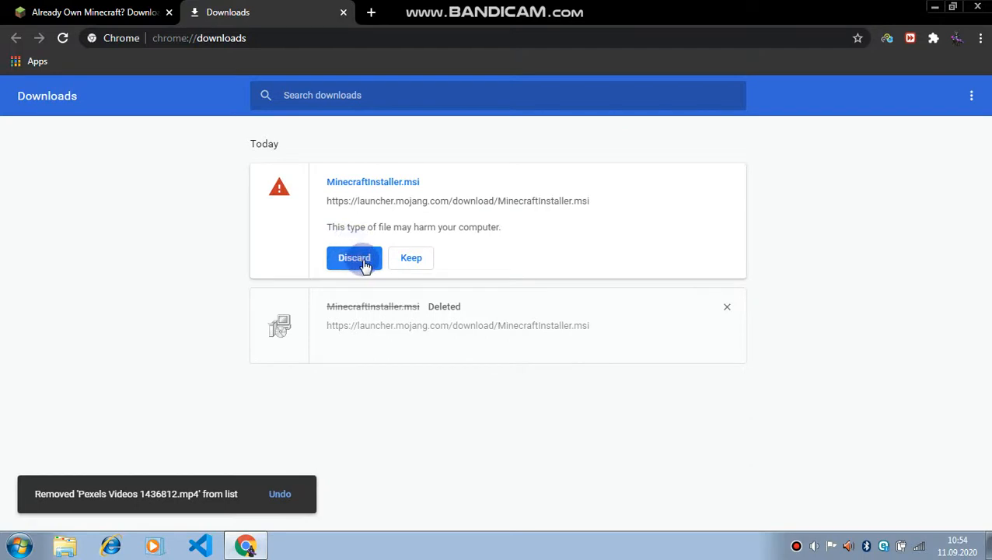
mouse_move(389, 260)
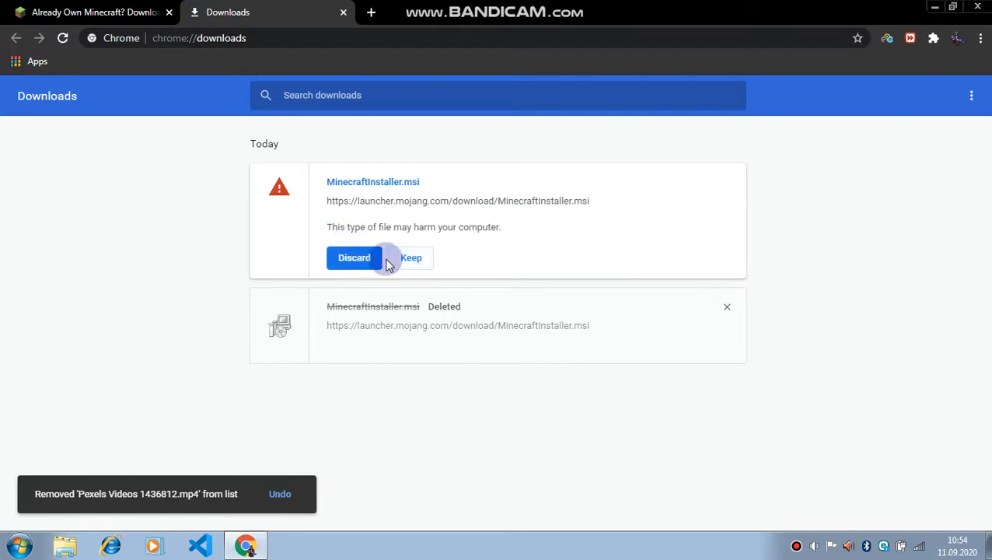
left_click(354, 257)
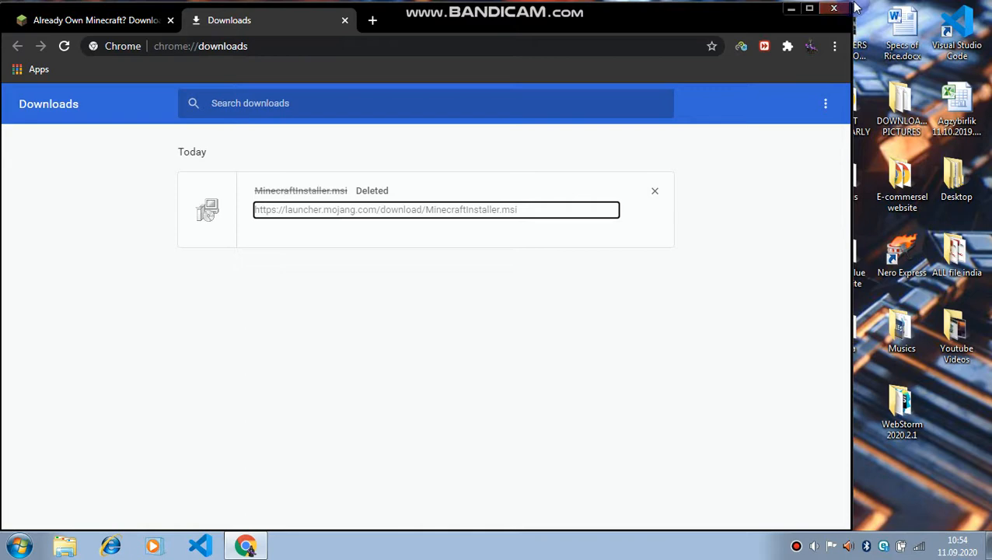
Step: Restore down the Chrome window so the desktop icons show beside the Downloads page
left_click(809, 8)
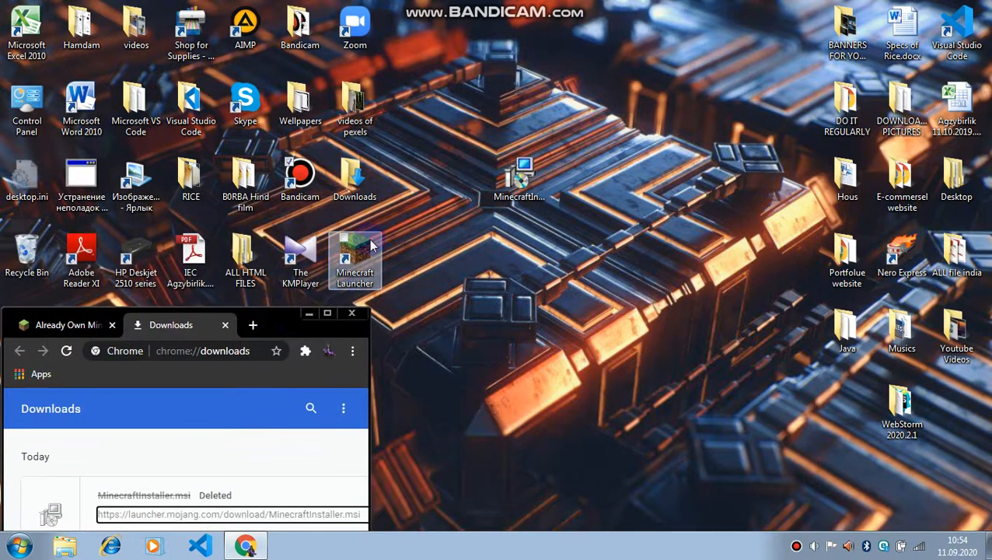
Step: Permanently delete the old Minecraft Launcher desktop items and launch MinecraftInstaller.msi
left_click_drag(355, 260, 524, 283)
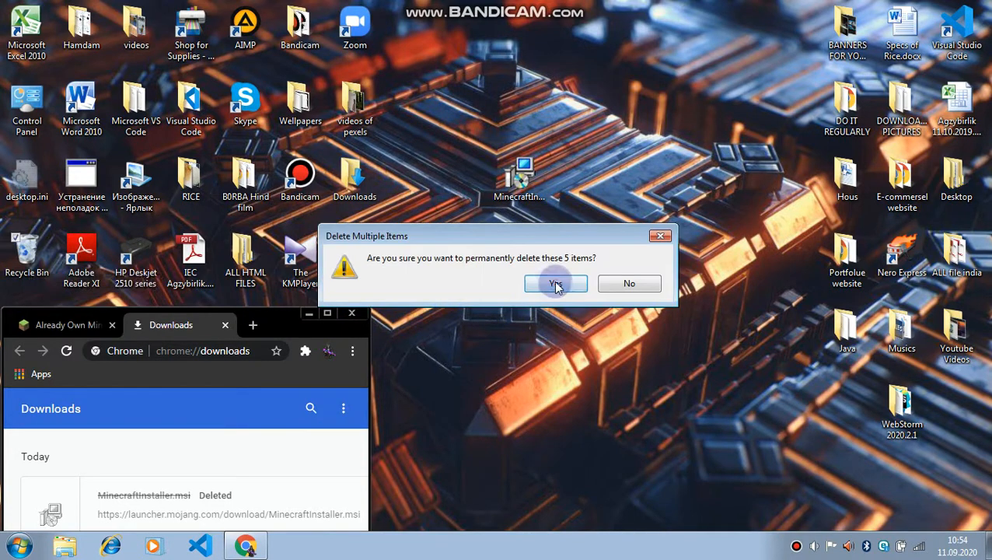
left_click(556, 283)
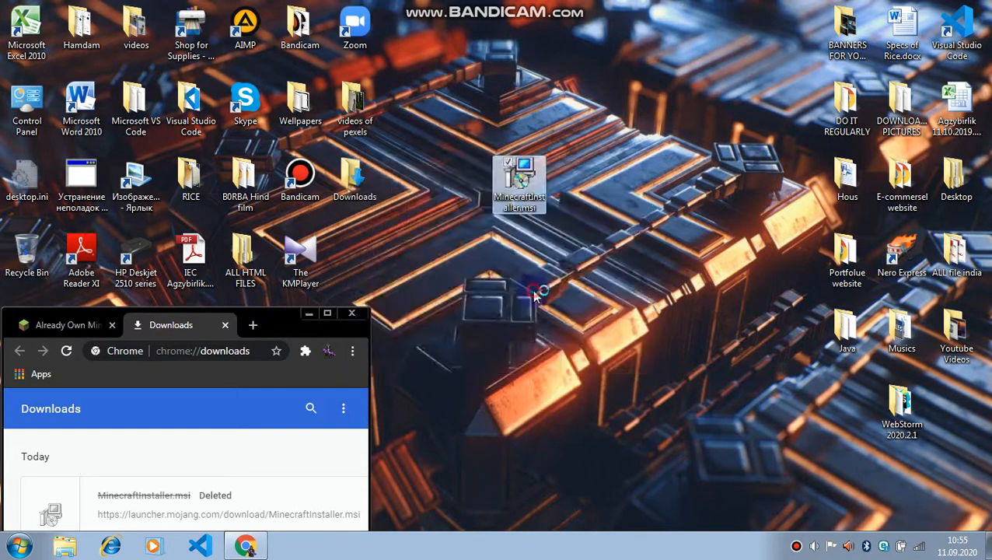
double_click(519, 183)
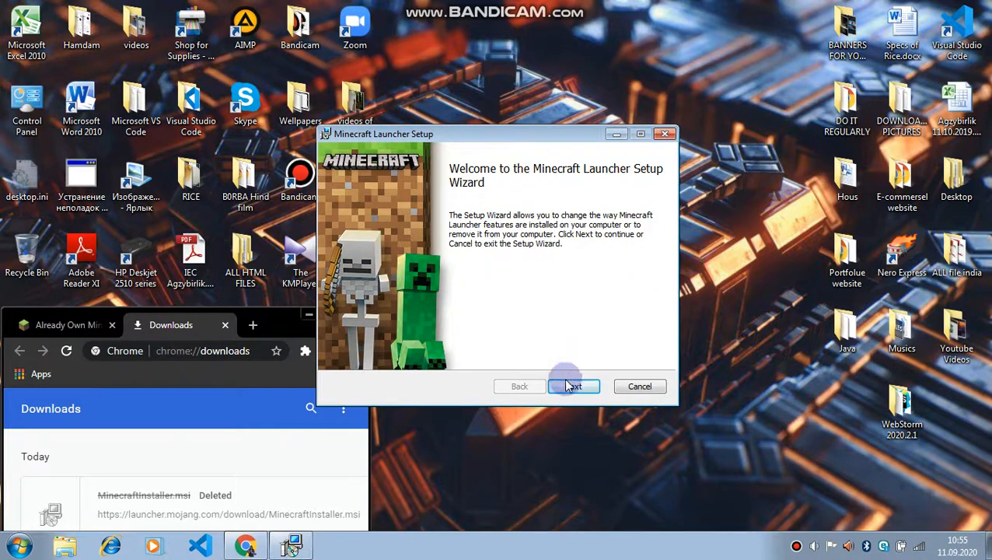
Step: Remove the existing Minecraft Launcher through the setup wizard and finish it
left_click(574, 385)
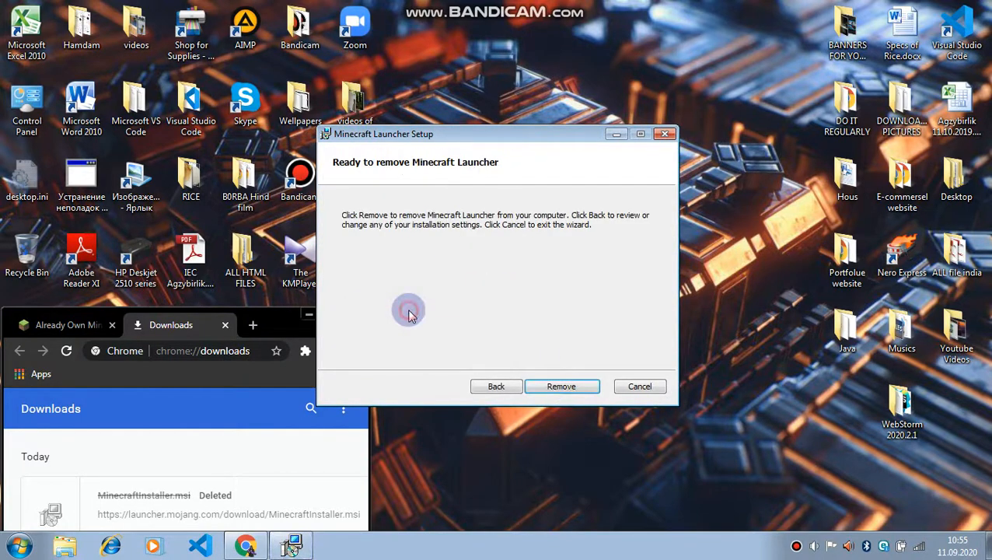
left_click(561, 385)
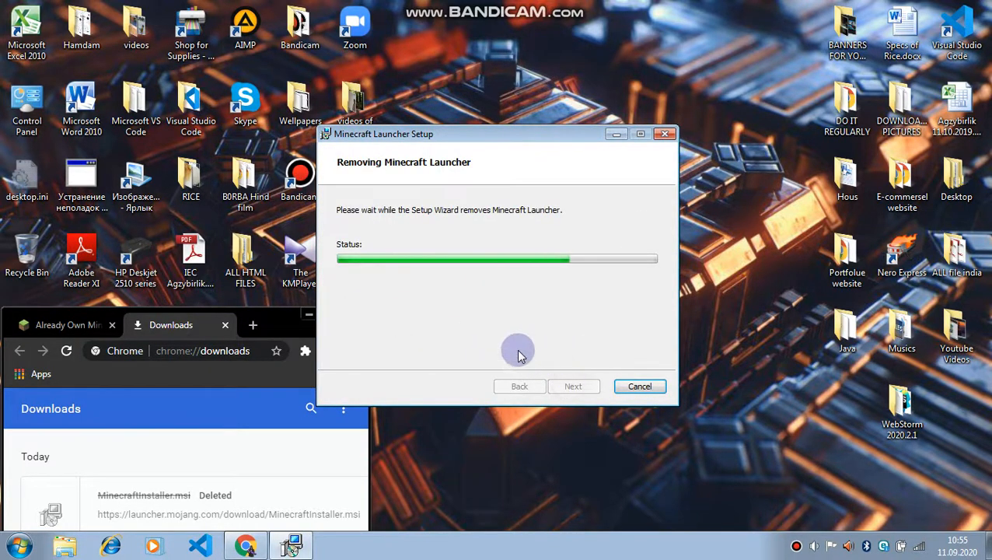
mouse_move(573, 387)
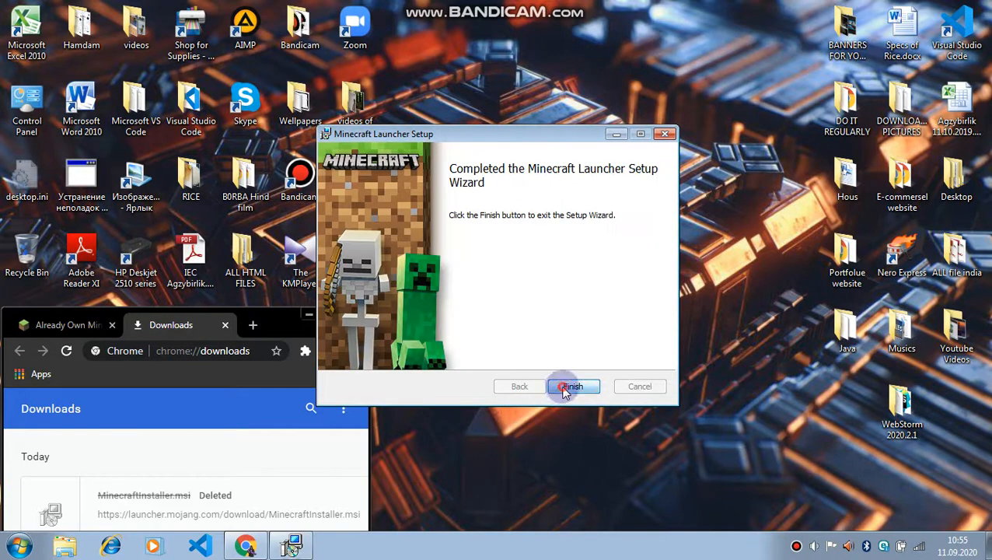
left_click(572, 386)
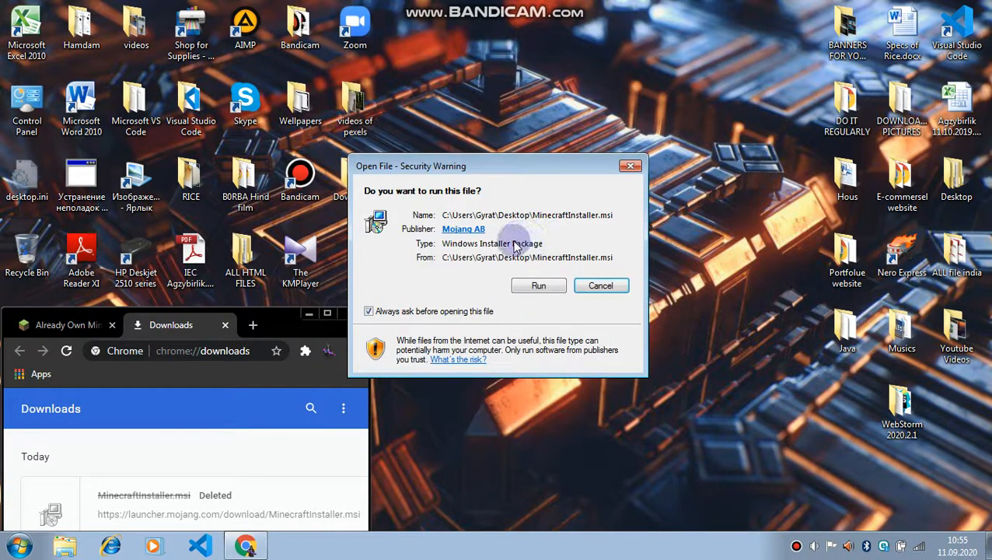
mouse_move(210, 516)
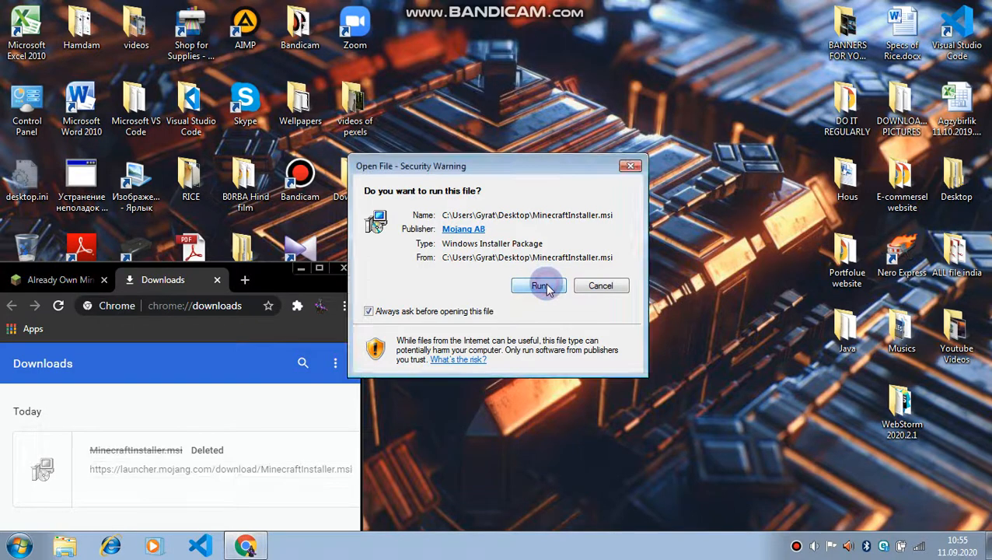
Step: Run the installer past the security warning and browse up from the default destination to Program Files (x86)
left_click(539, 286)
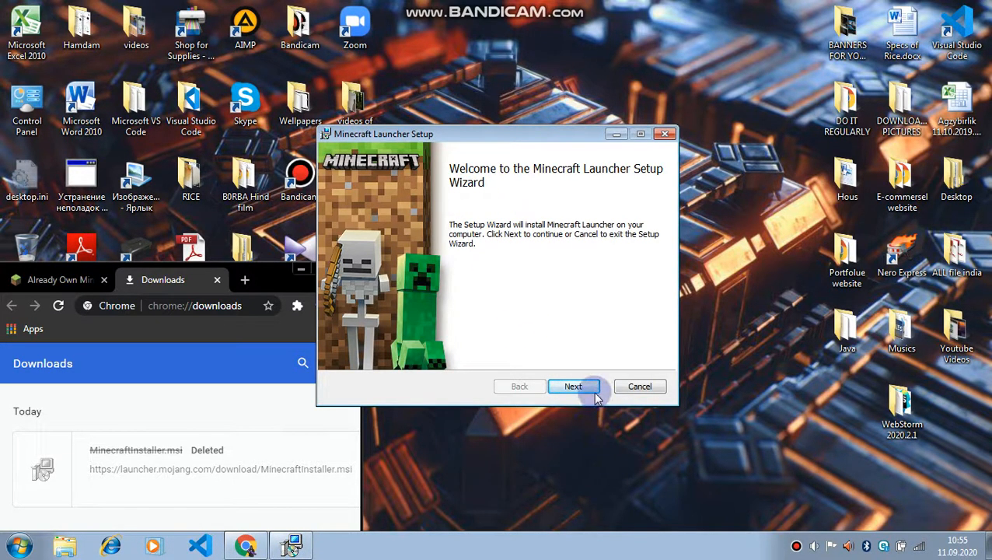
left_click(573, 386)
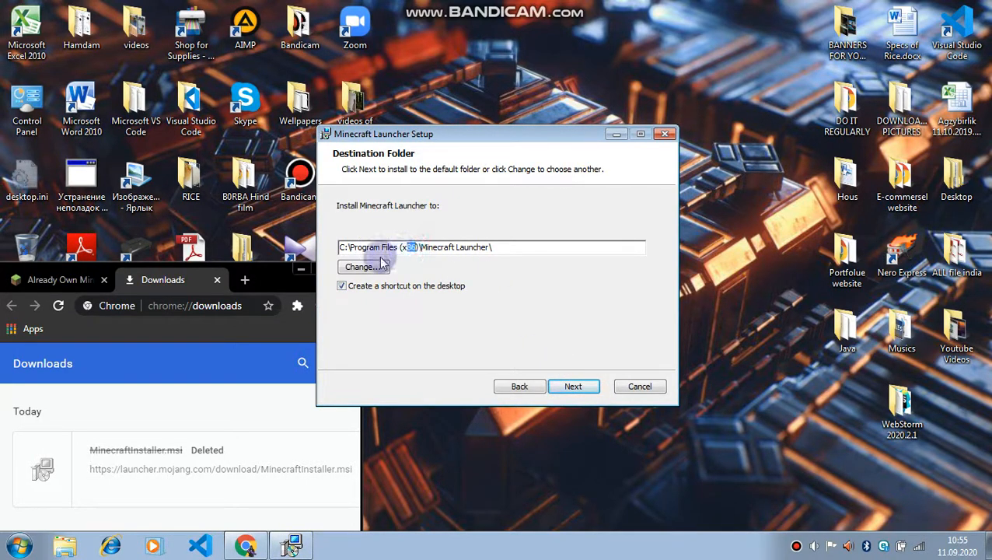
left_click(360, 266)
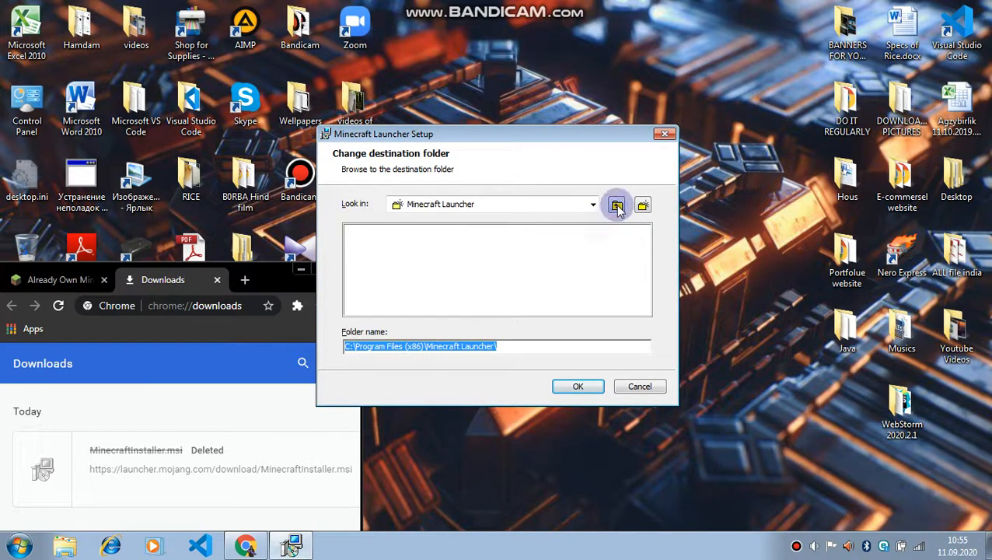
left_click(616, 205)
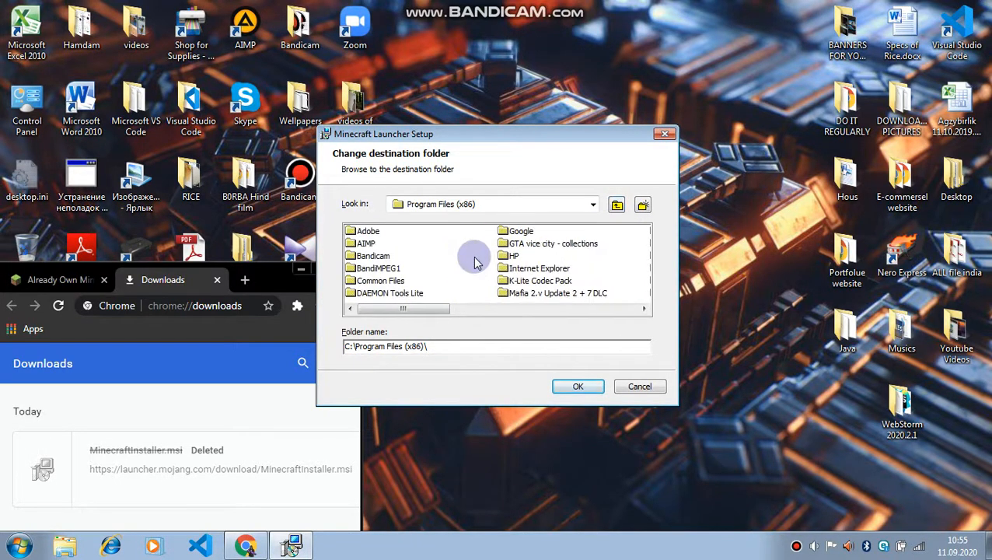
Step: Hand-edit the Folder name to a bare Program Files path and accept it as the destination
scroll("down", 3)
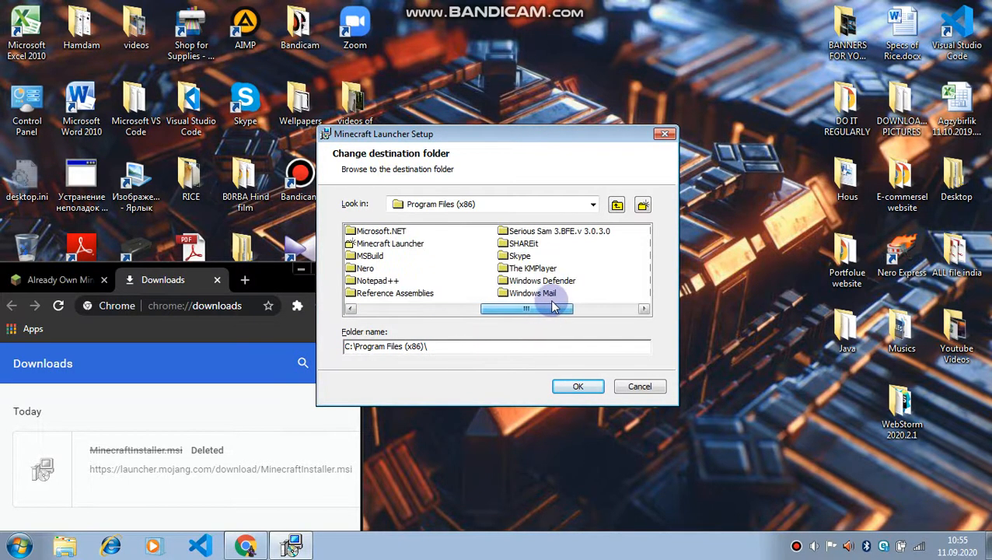
left_click_drag(528, 308, 568, 308)
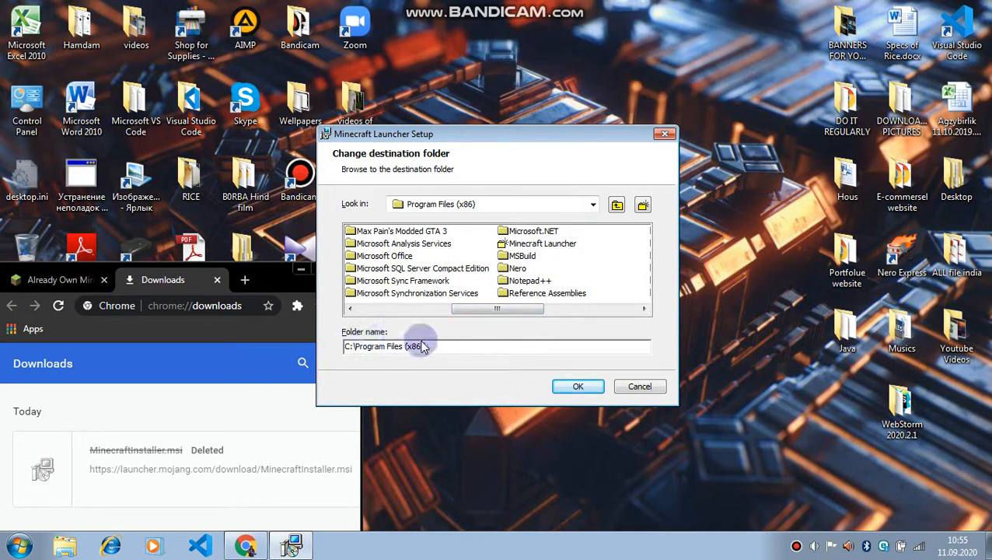
double_click(409, 346)
type("4")
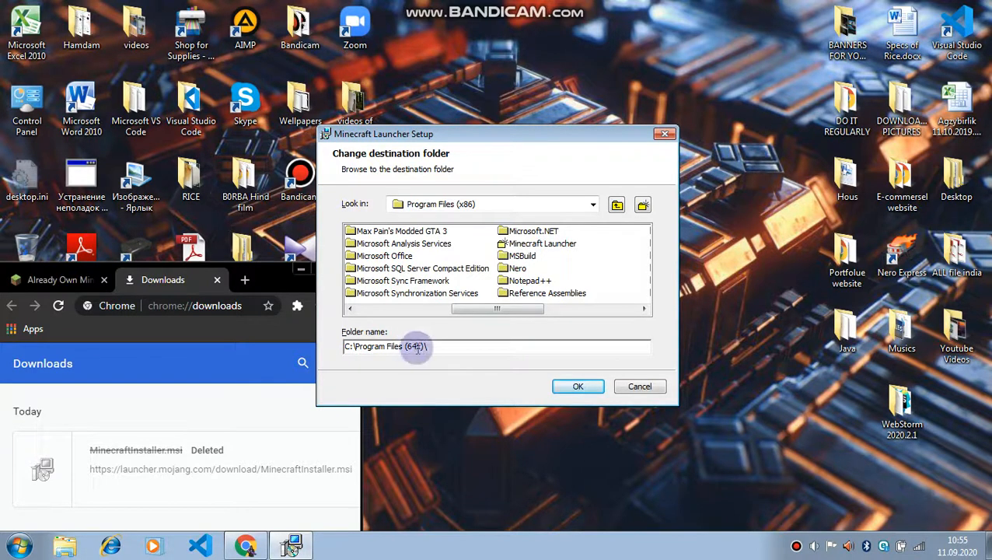
left_click(578, 385)
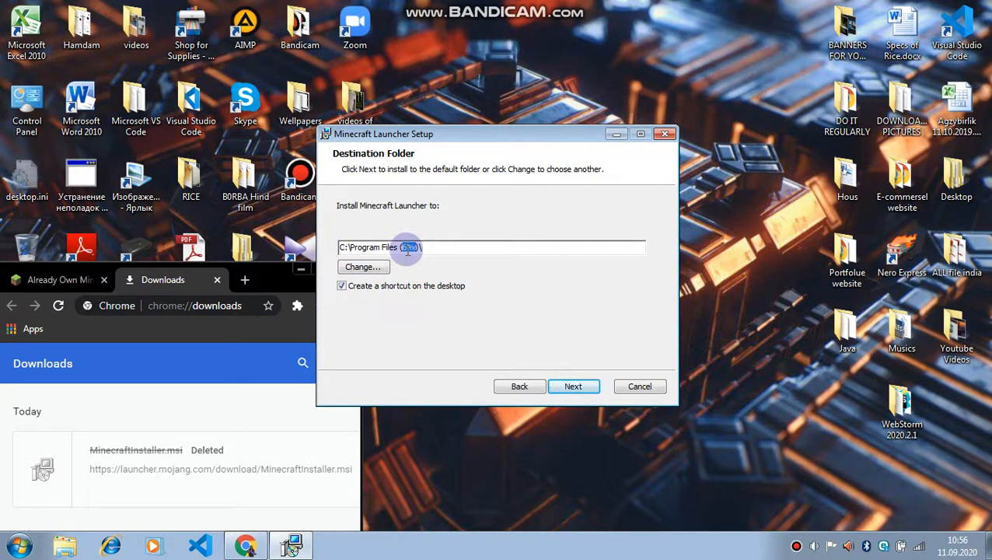
Step: Cancel the edited setup, restart it, and keep the default Program Files (x86) path with the desktop shortcut
left_click(639, 386)
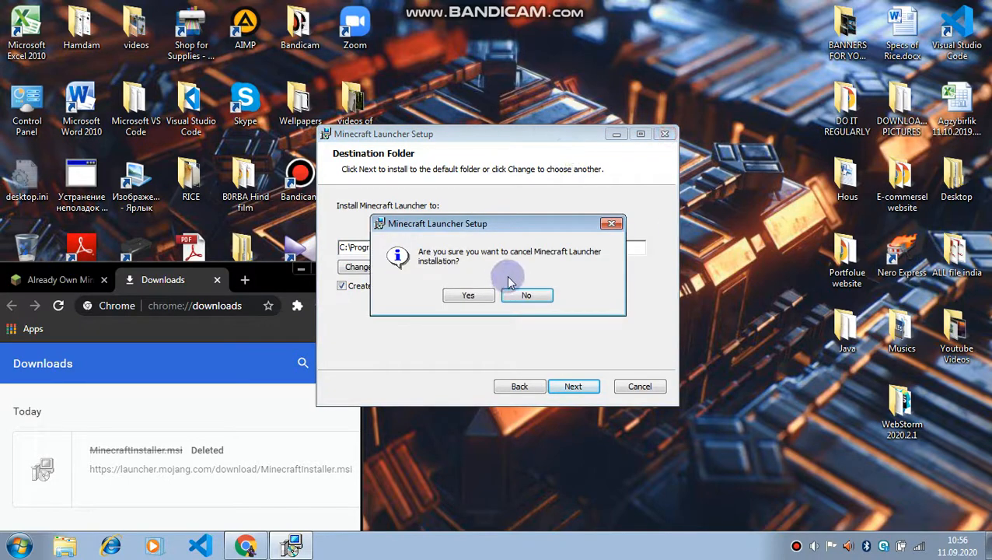
left_click(468, 295)
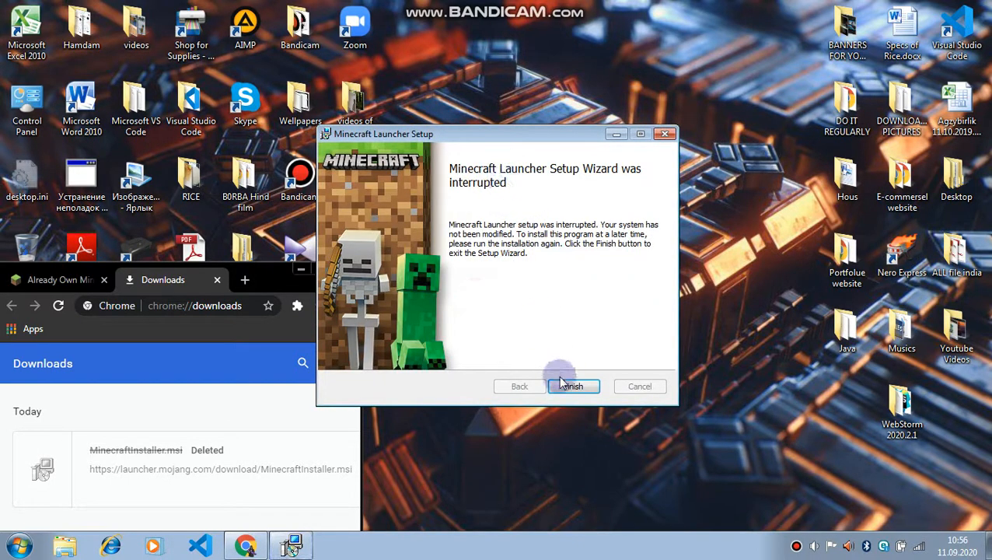
left_click(573, 385)
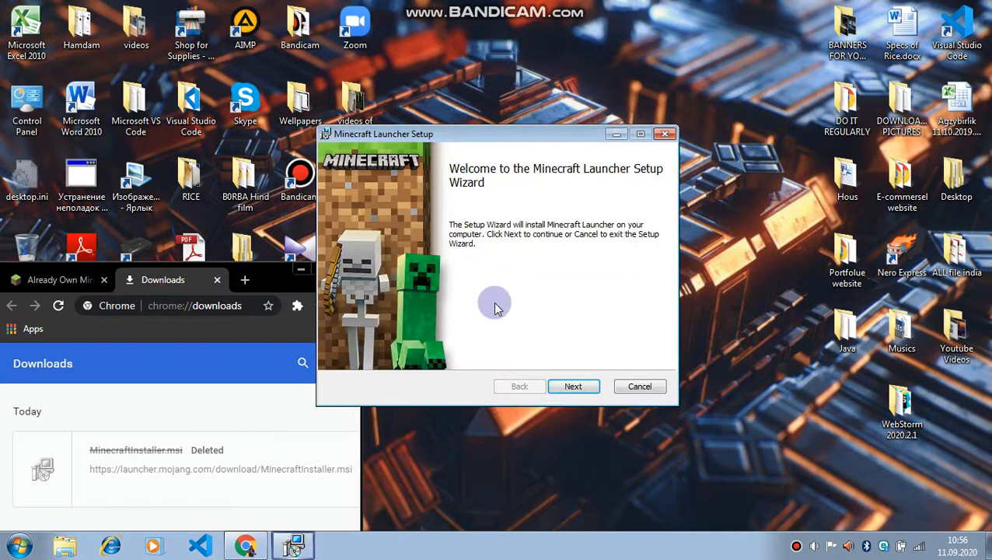
left_click(573, 386)
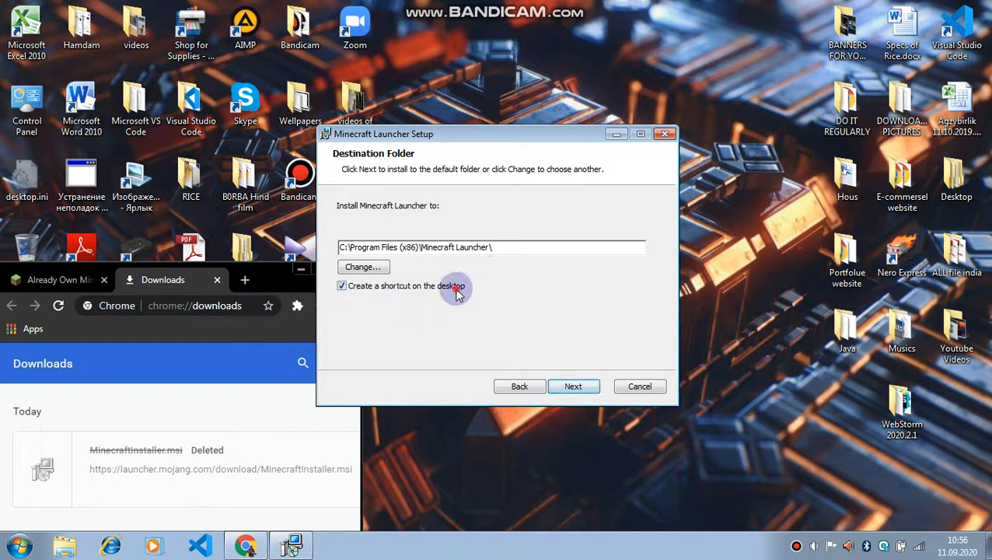
mouse_move(598, 474)
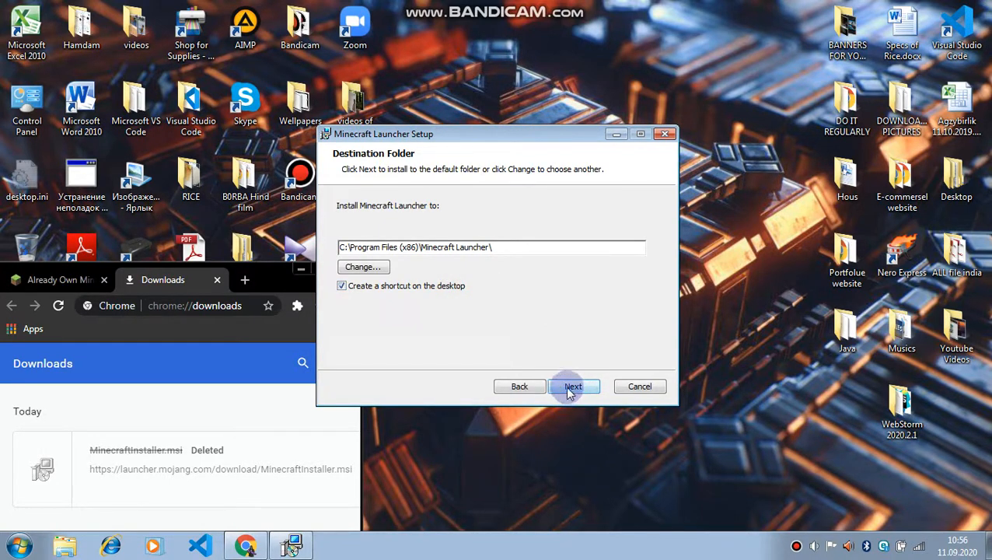
left_click(573, 386)
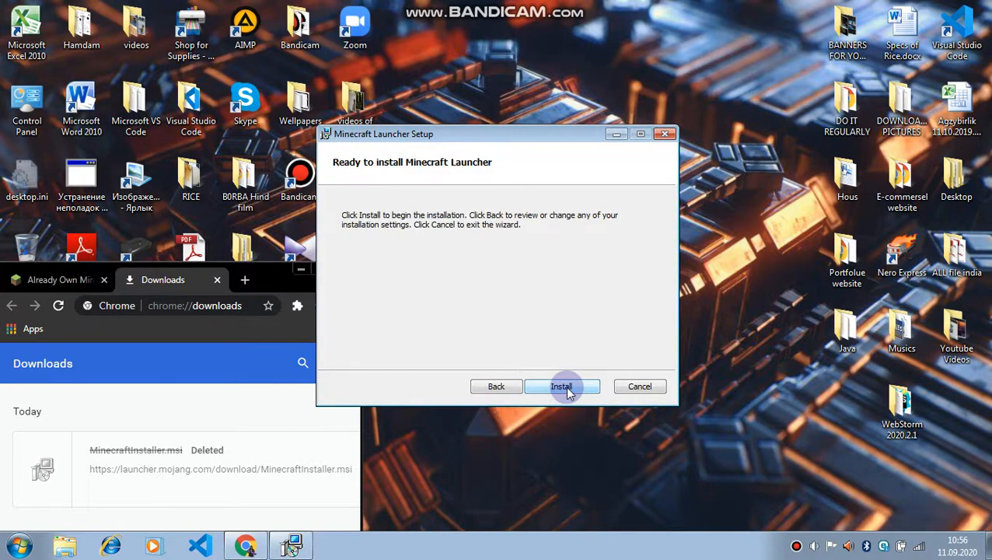
Step: Install Minecraft Launcher and let the wizard reach its completion page
left_click(562, 386)
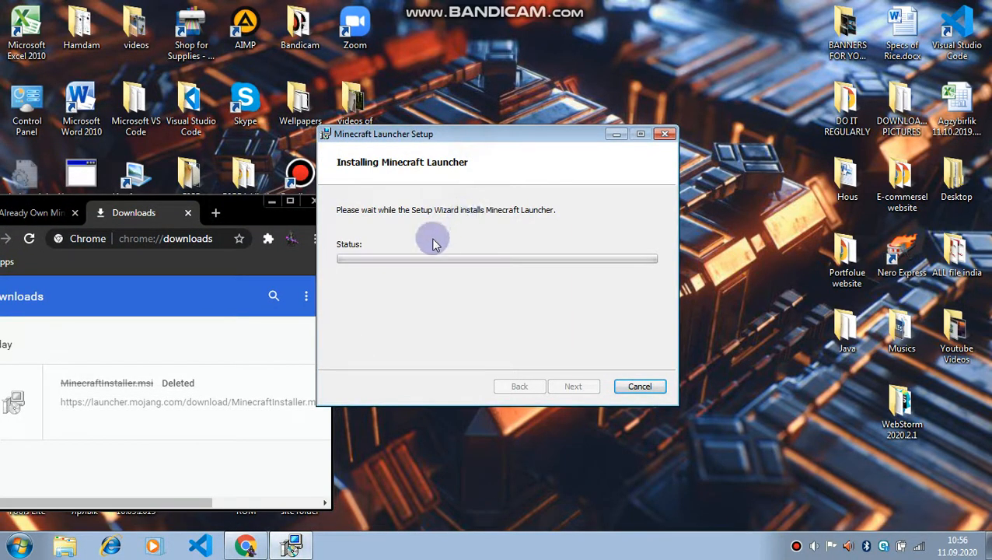
mouse_move(446, 233)
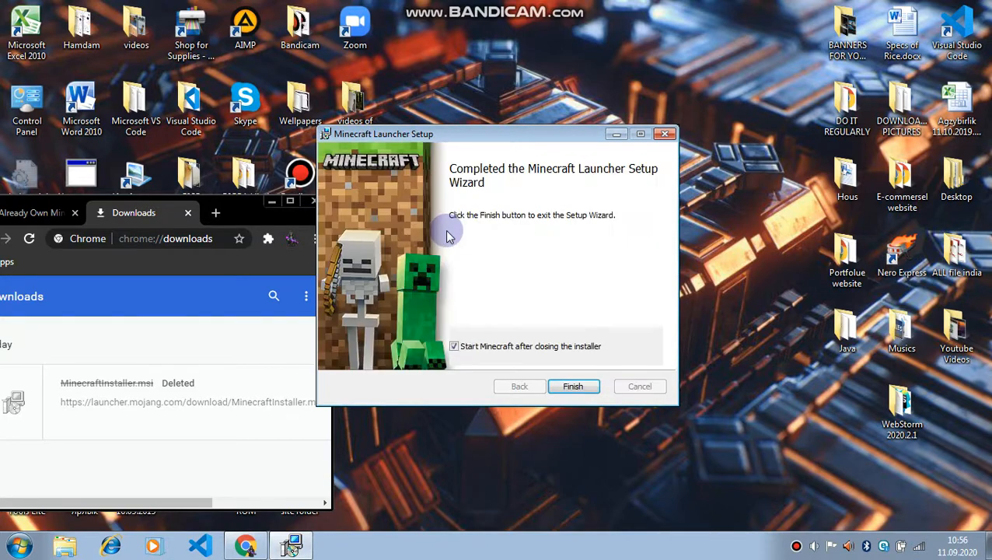
mouse_move(549, 316)
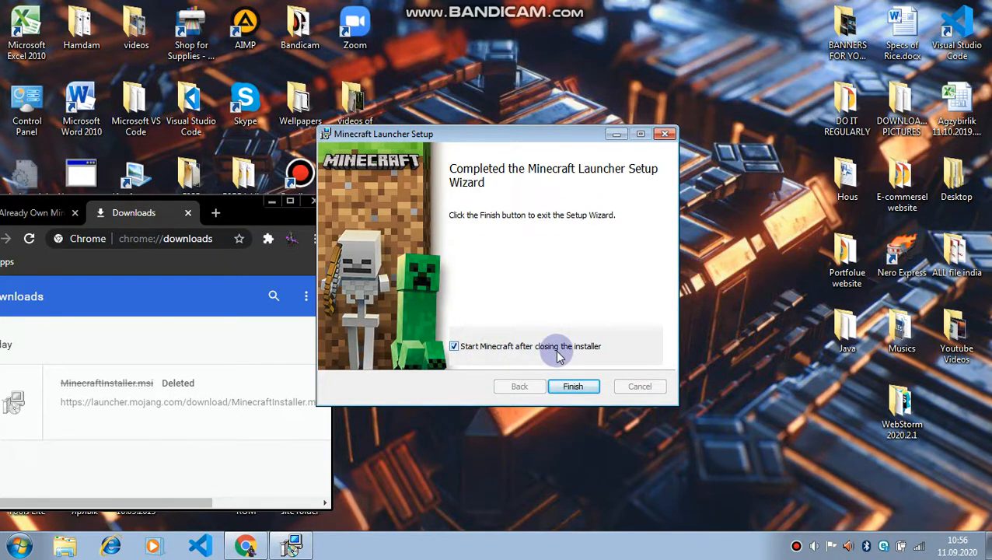
mouse_move(576, 350)
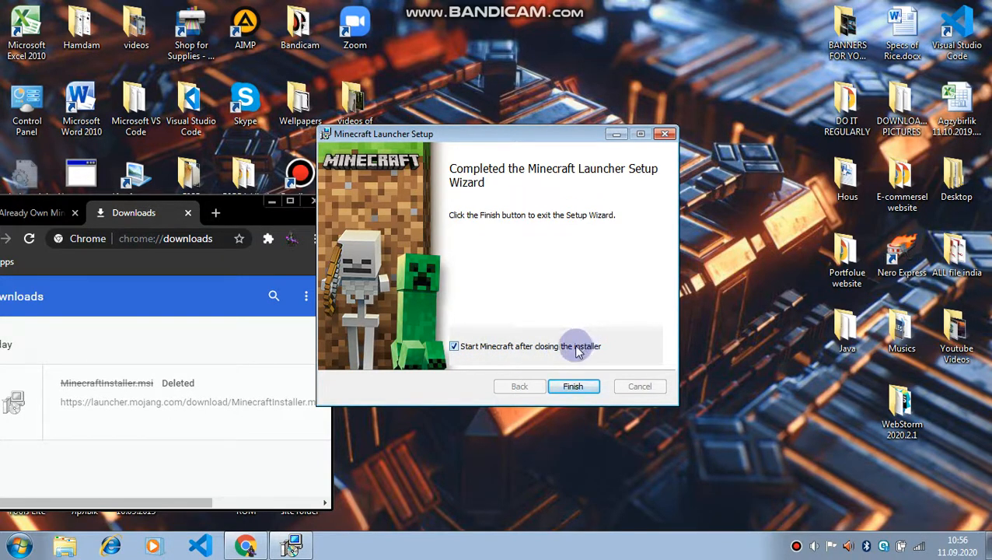
Step: Finish setup without auto-starting Minecraft, then select the desktop icons including the new Minecraft Launcher shortcut
left_click(454, 345)
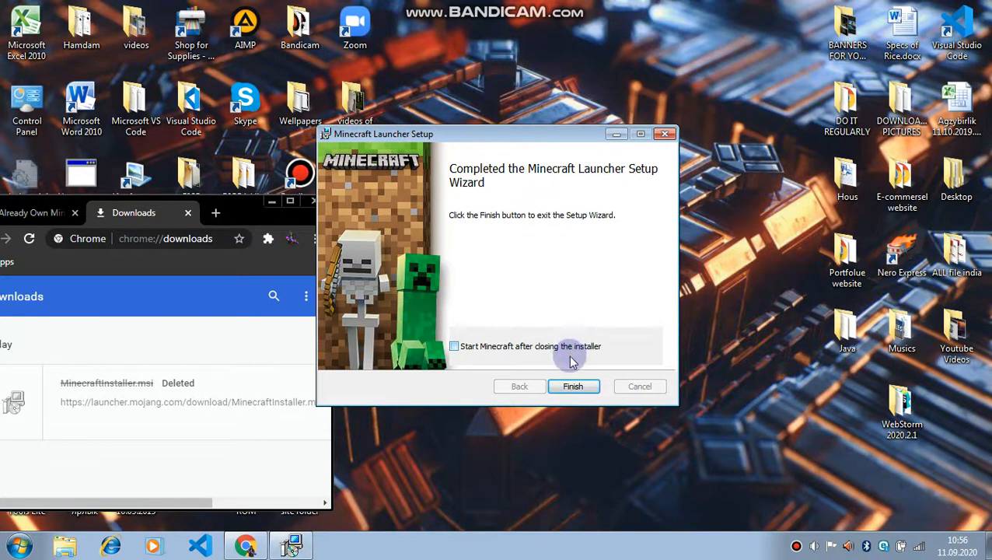
left_click(572, 386)
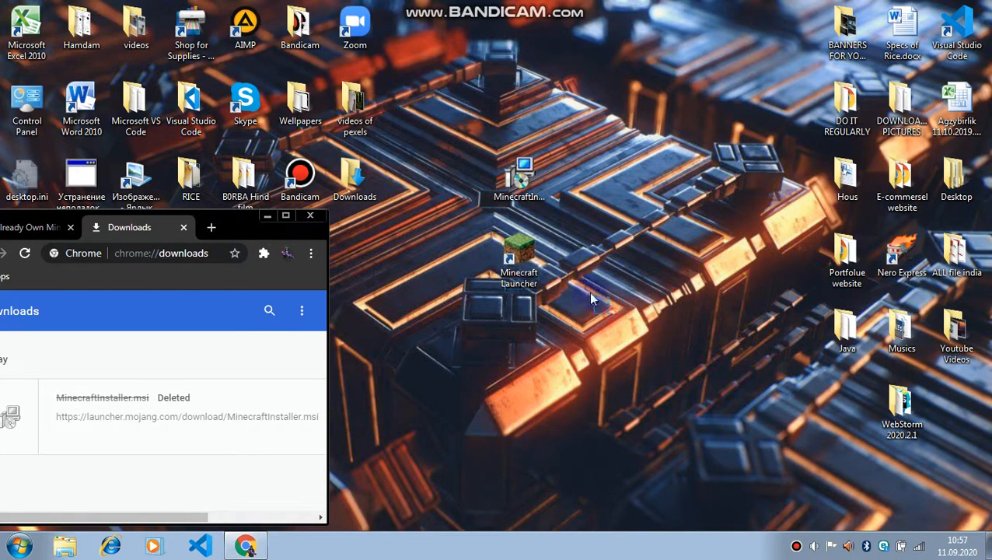
left_click_drag(591, 299, 426, 142)
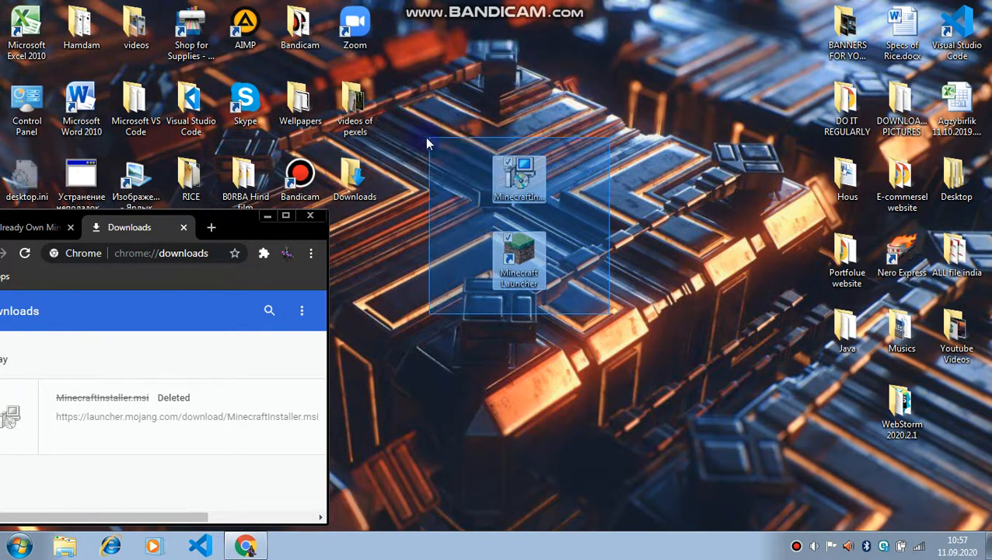